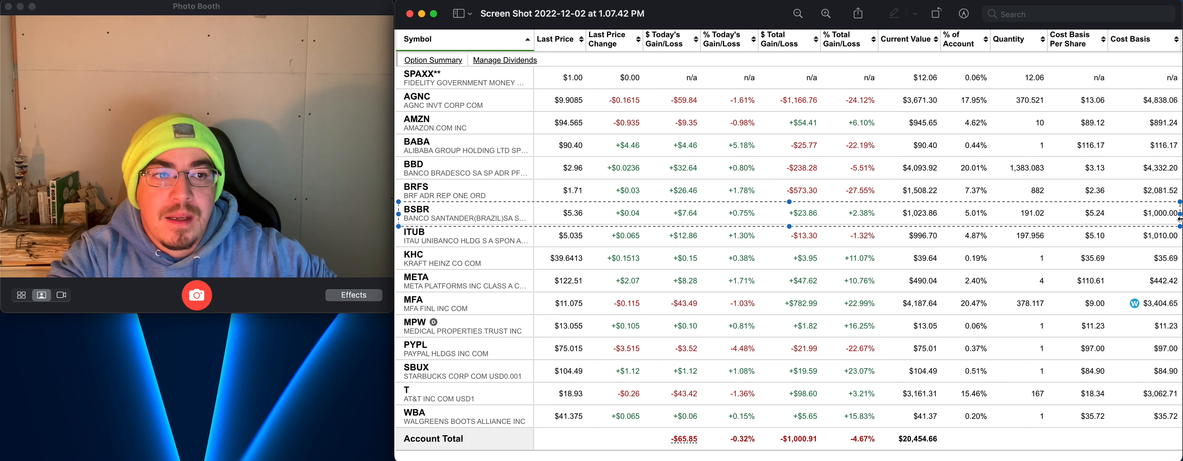
mouse_move(1109, 289)
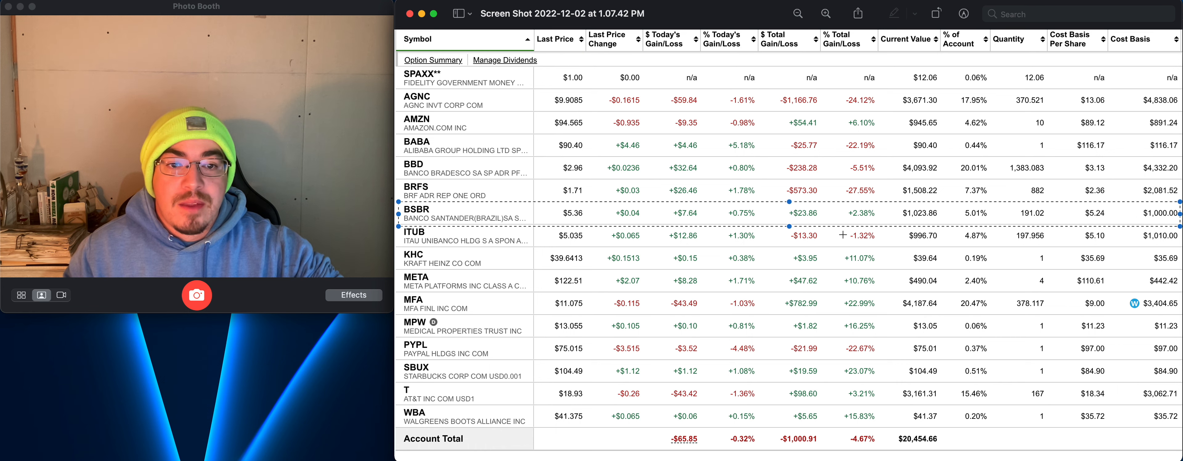
mouse_move(853, 247)
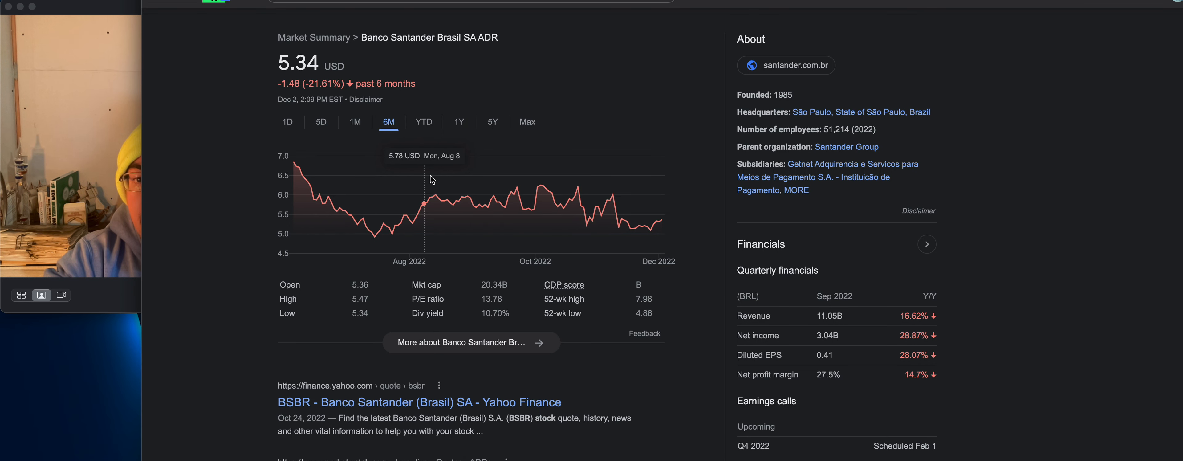
mouse_move(628, 229)
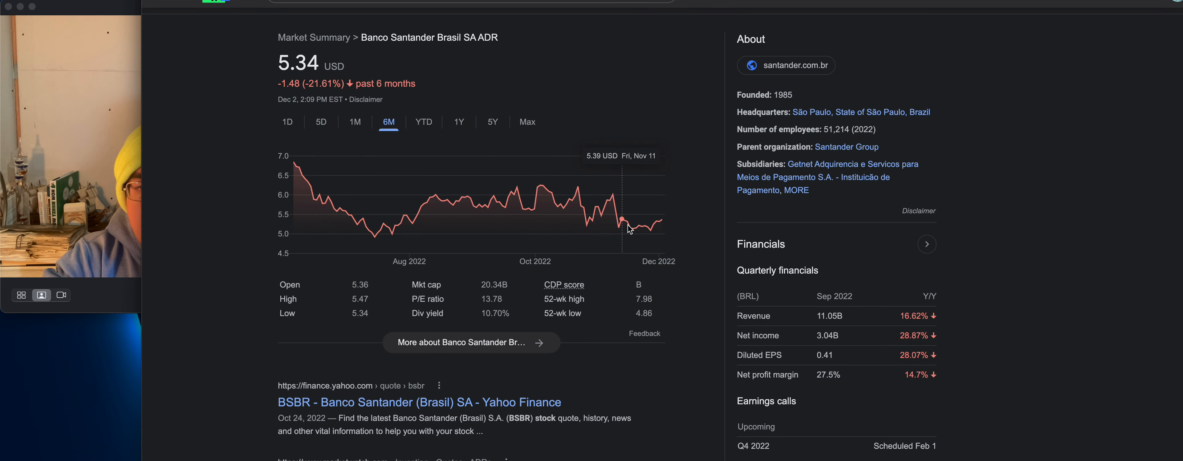
mouse_move(598, 219)
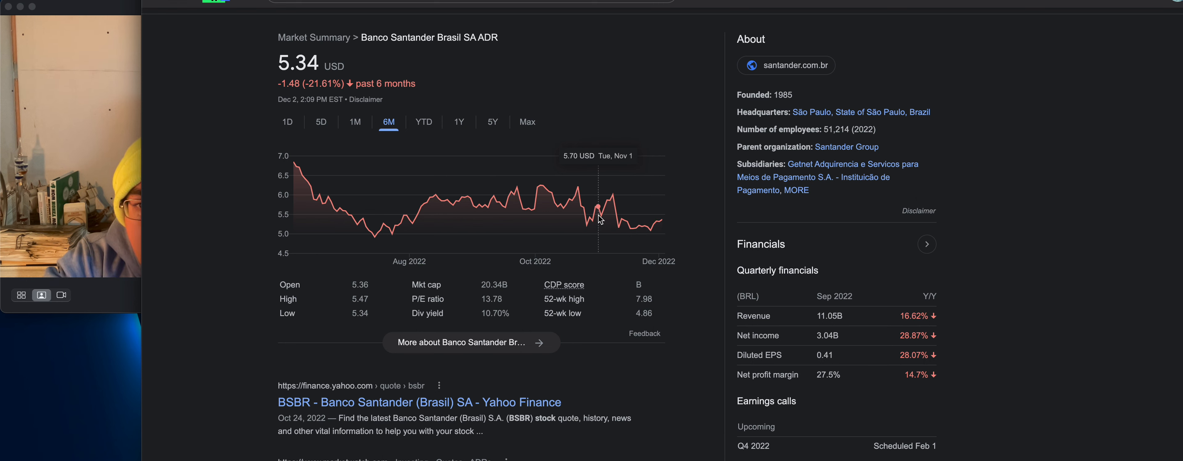
mouse_move(596, 219)
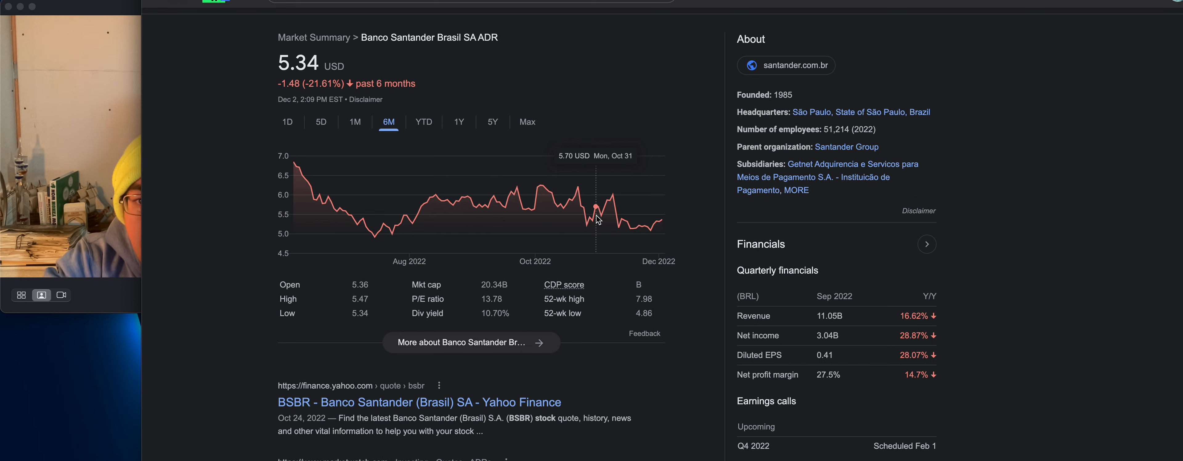
mouse_move(595, 222)
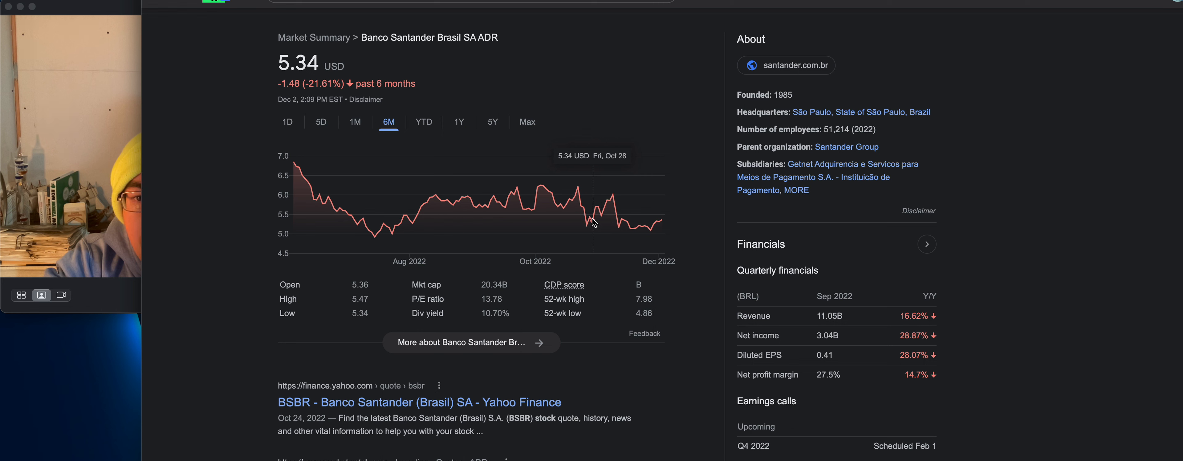
mouse_move(581, 222)
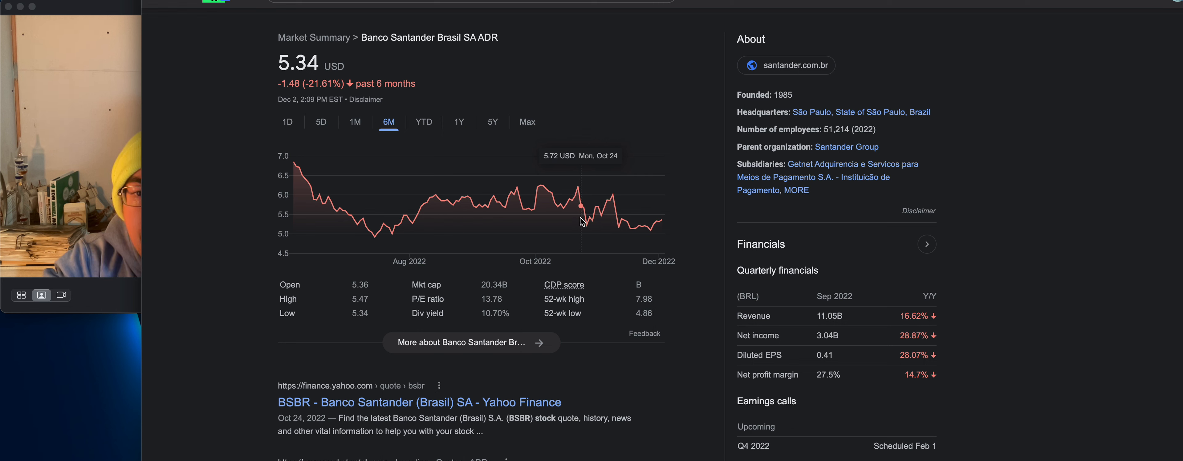
mouse_move(587, 222)
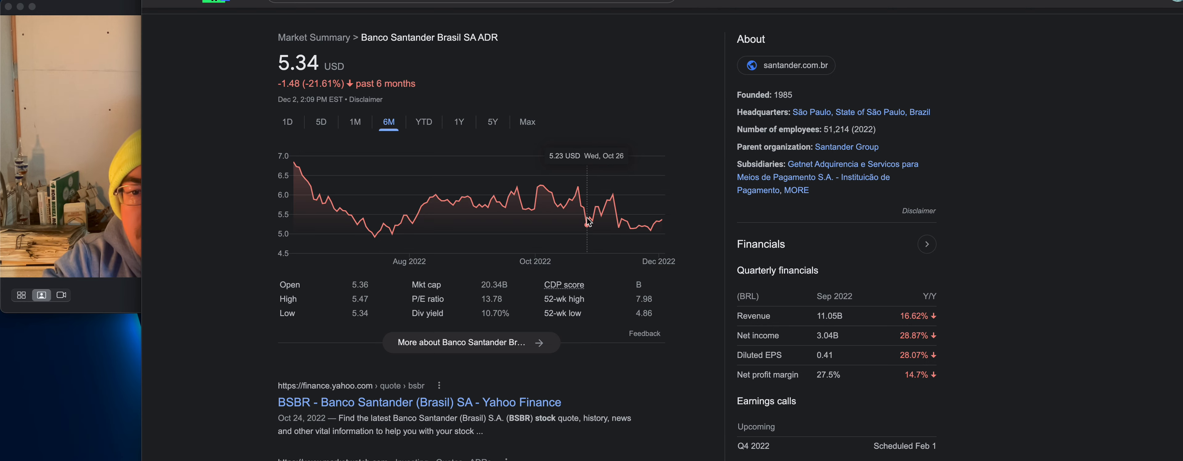
mouse_move(616, 209)
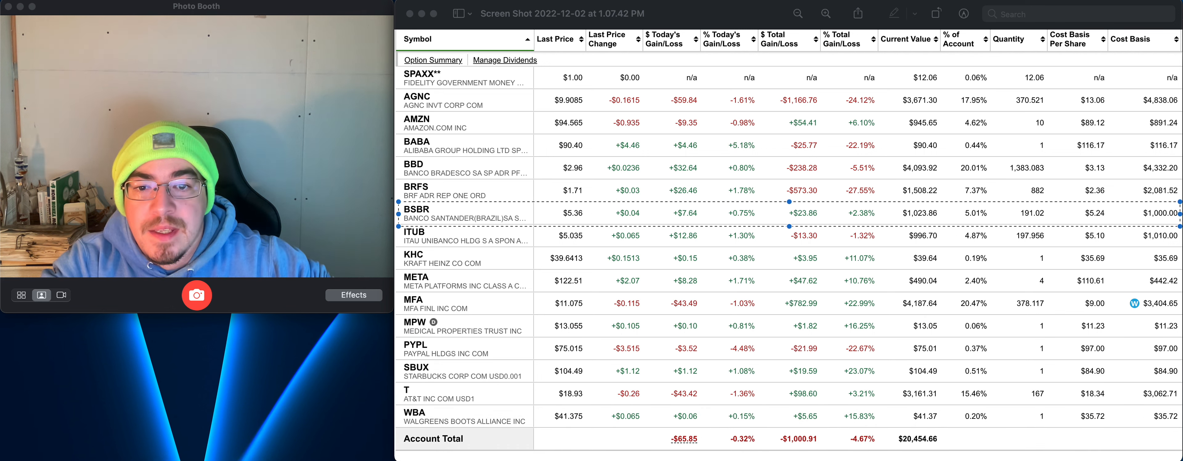
mouse_move(755, 228)
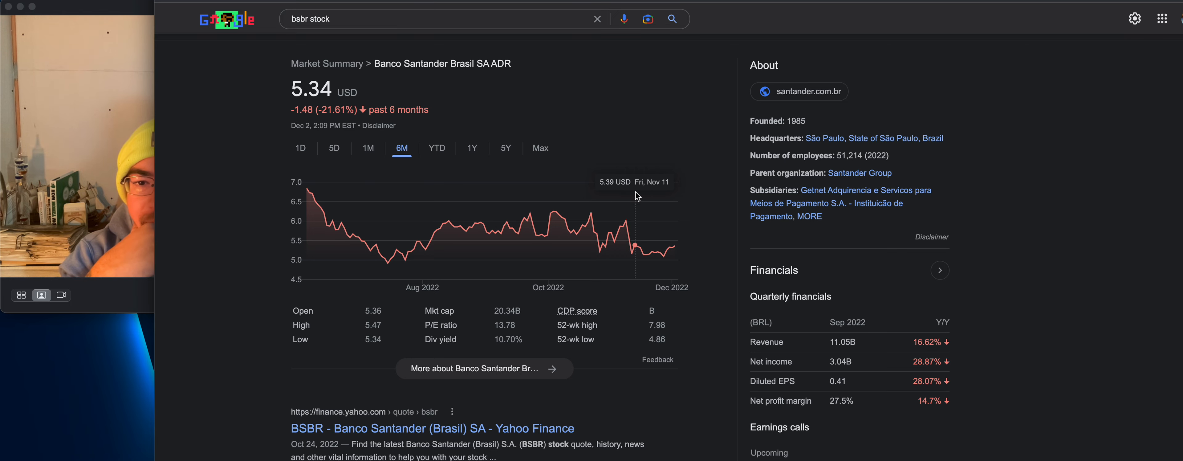
mouse_move(670, 248)
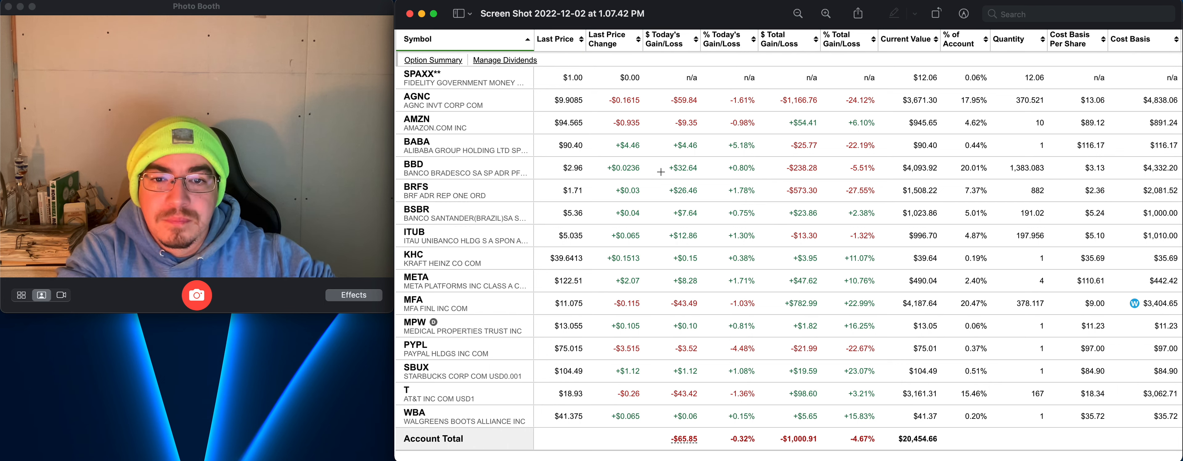
Select across the brokerage holdings rows down to the -$65.85 Account Total
drag(661, 155, 703, 264)
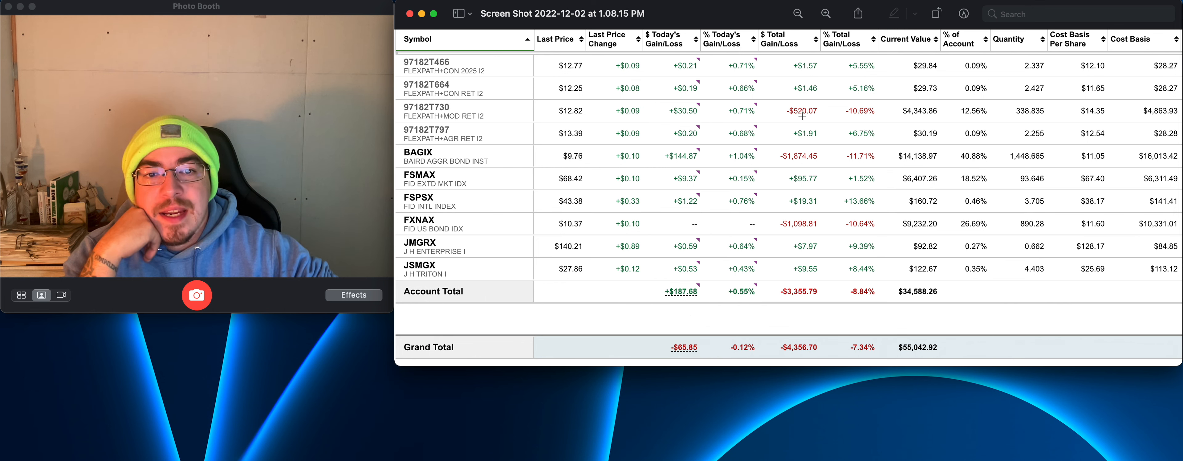
mouse_move(905, 105)
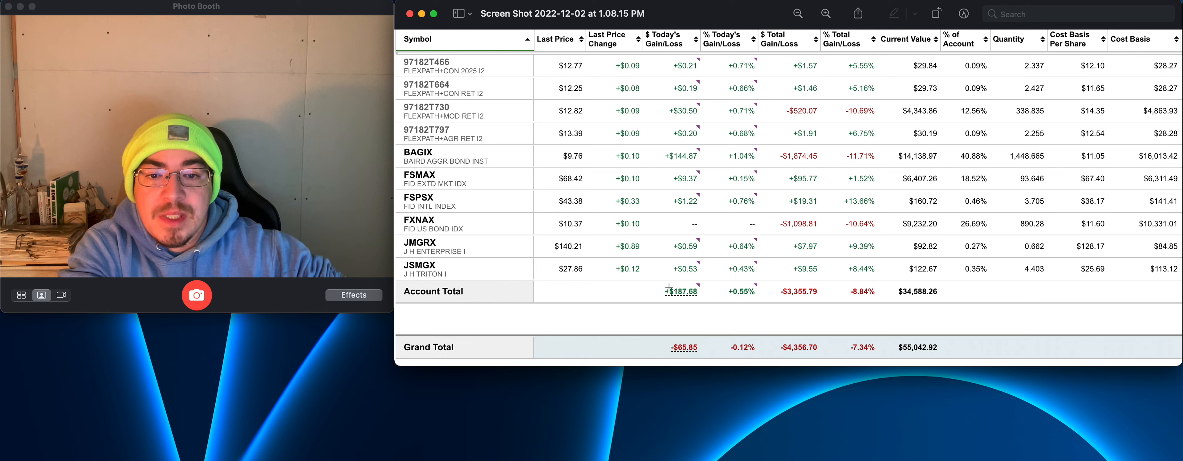
Focus the 401k holdings screenshot with its +$187.68 total and $55,042.92 grand total
click(681, 291)
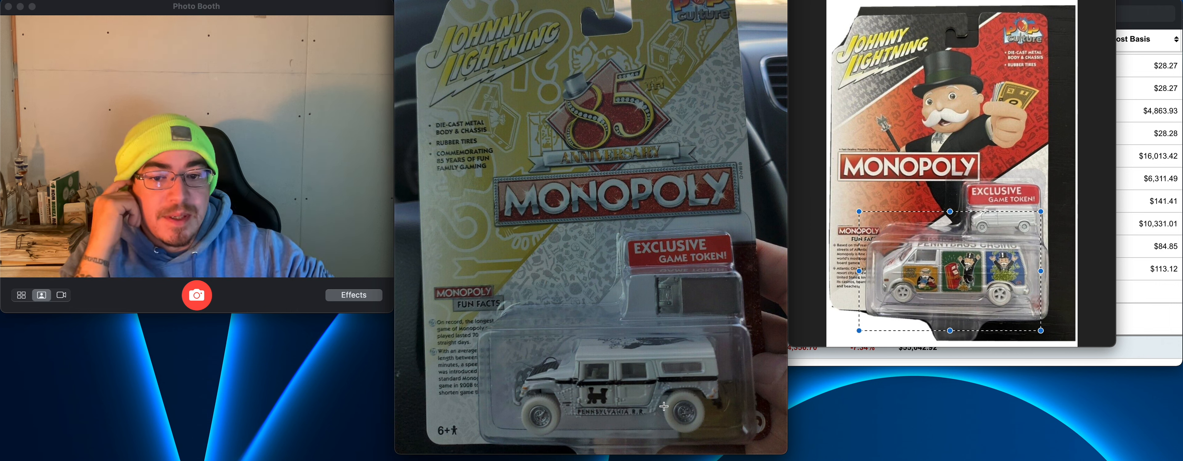
mouse_move(805, 8)
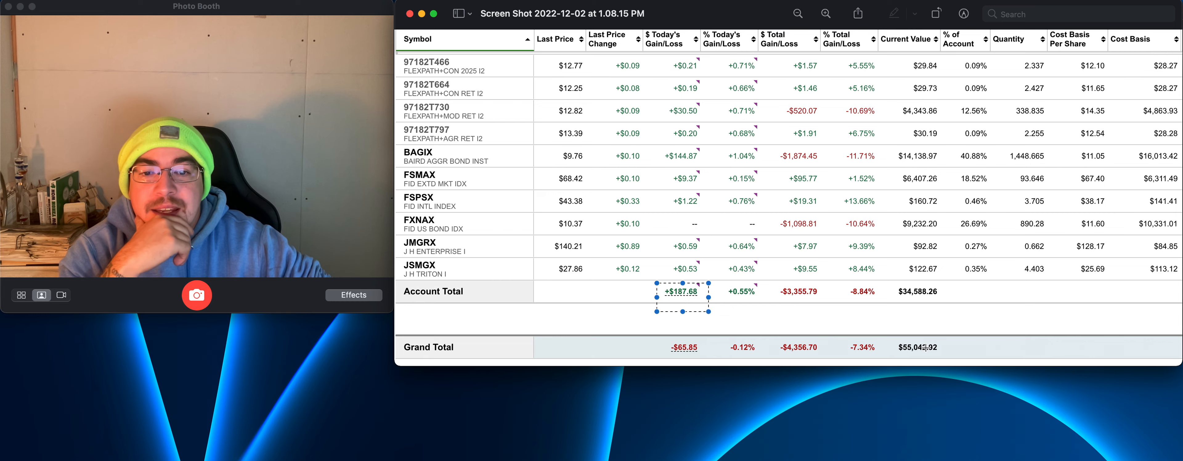
mouse_move(923, 347)
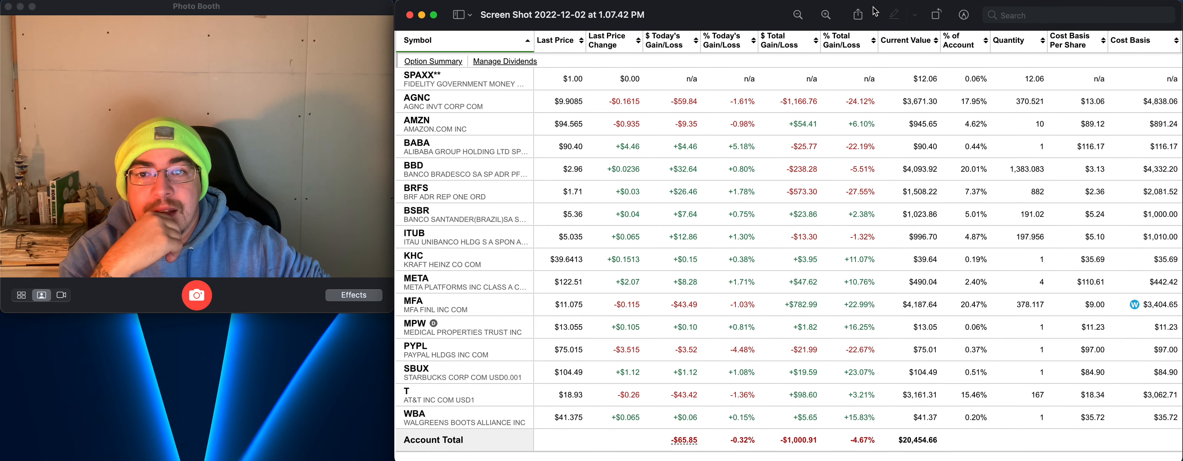
Mark the -$65.85 daily Account Total beside the $20,454.66 value with a rectangular selection
drag(664, 433, 698, 450)
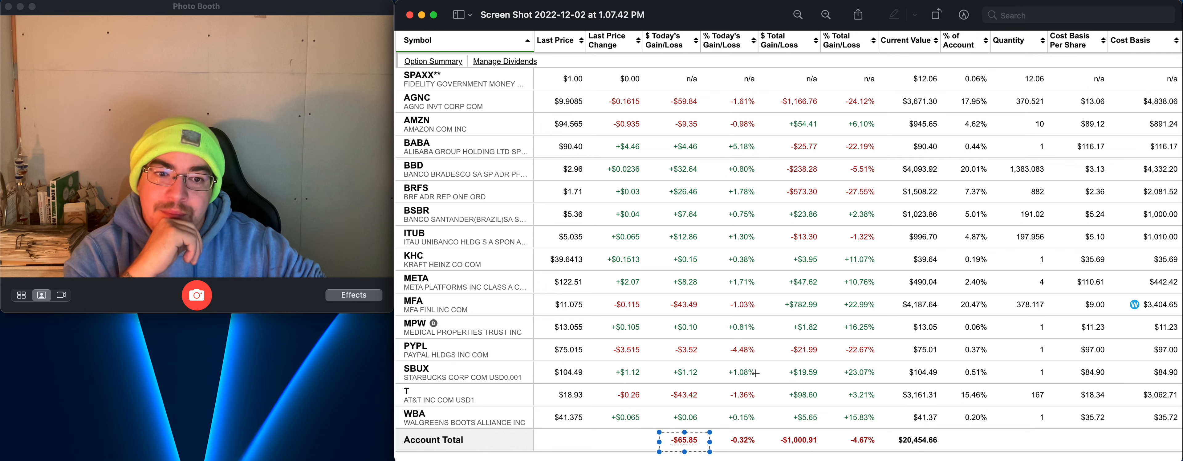
mouse_move(883, 370)
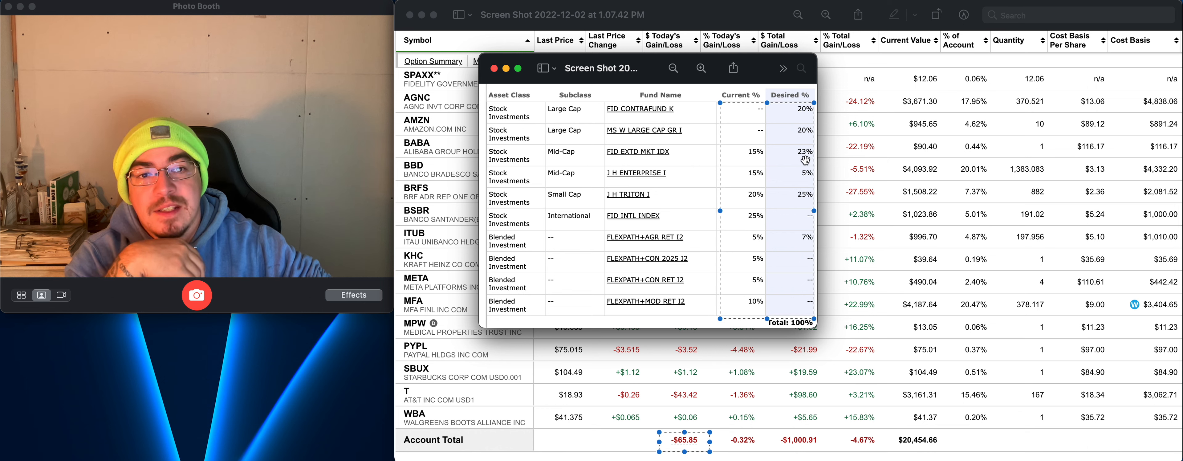
mouse_move(709, 230)
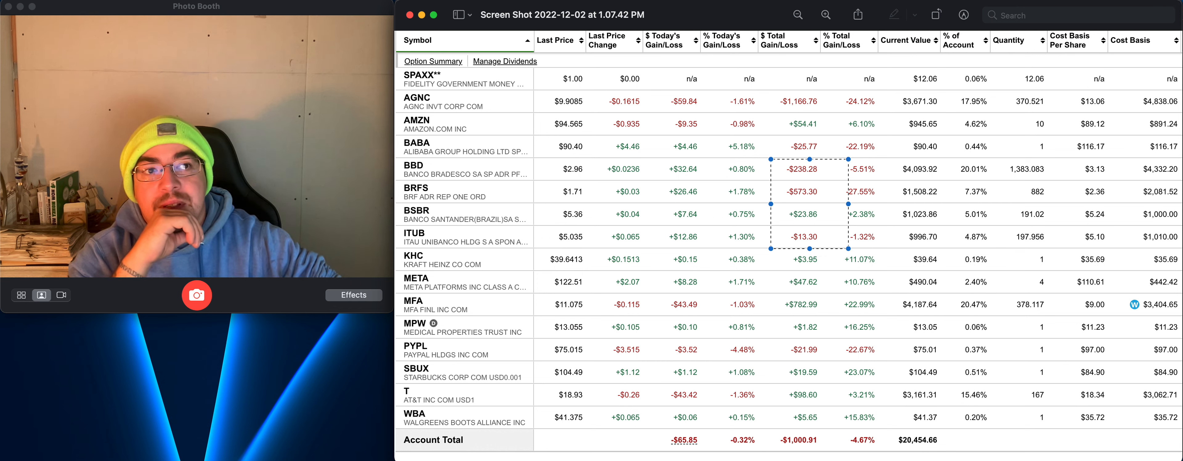
mouse_move(1072, 191)
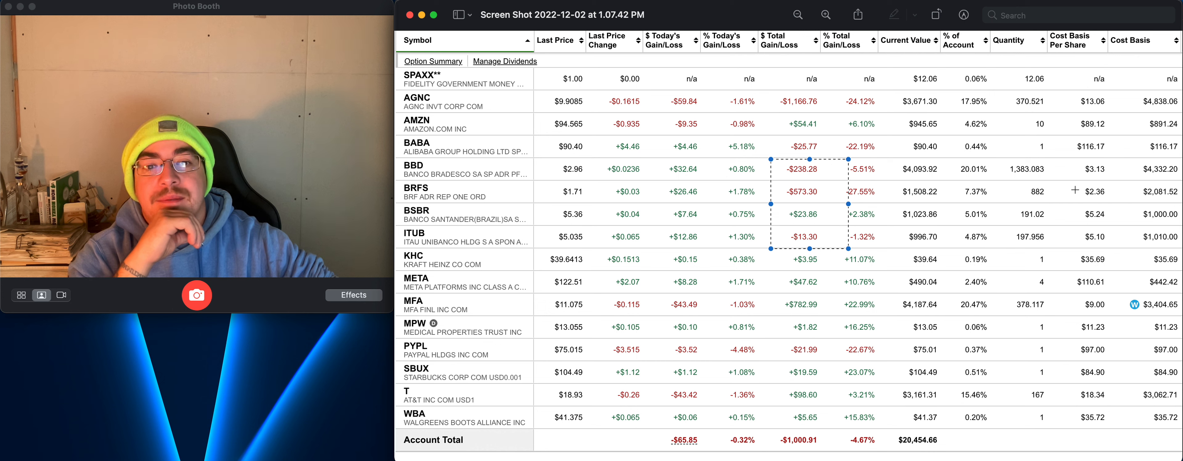